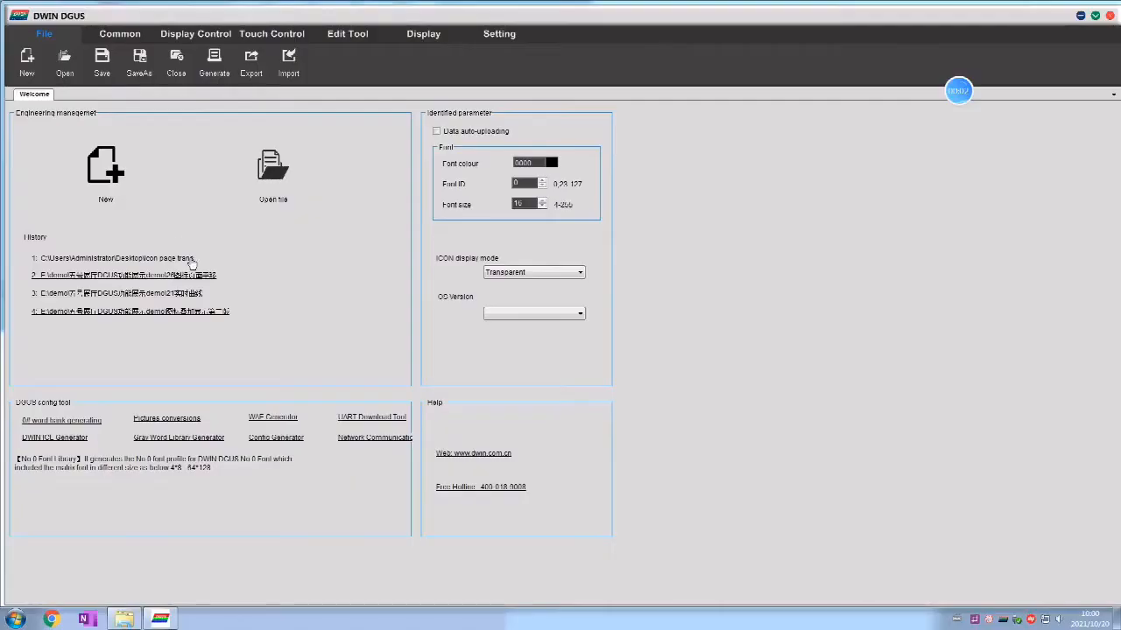
Step: Load the 'icon page trans' project folder from the desktop via Open file
left_click(105, 167)
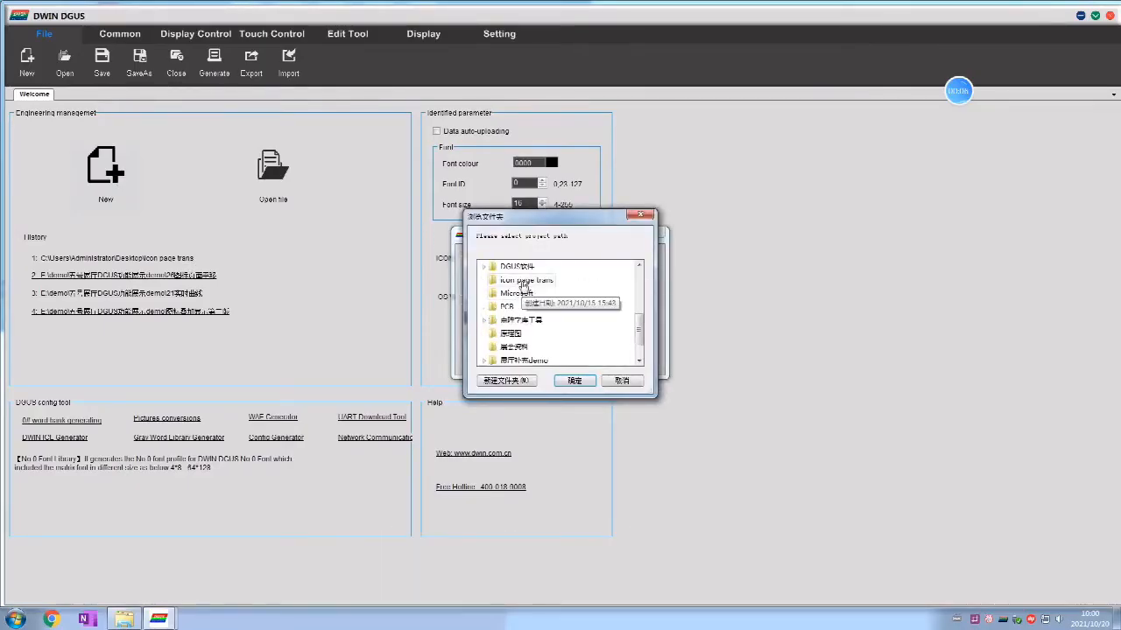
left_click(574, 380)
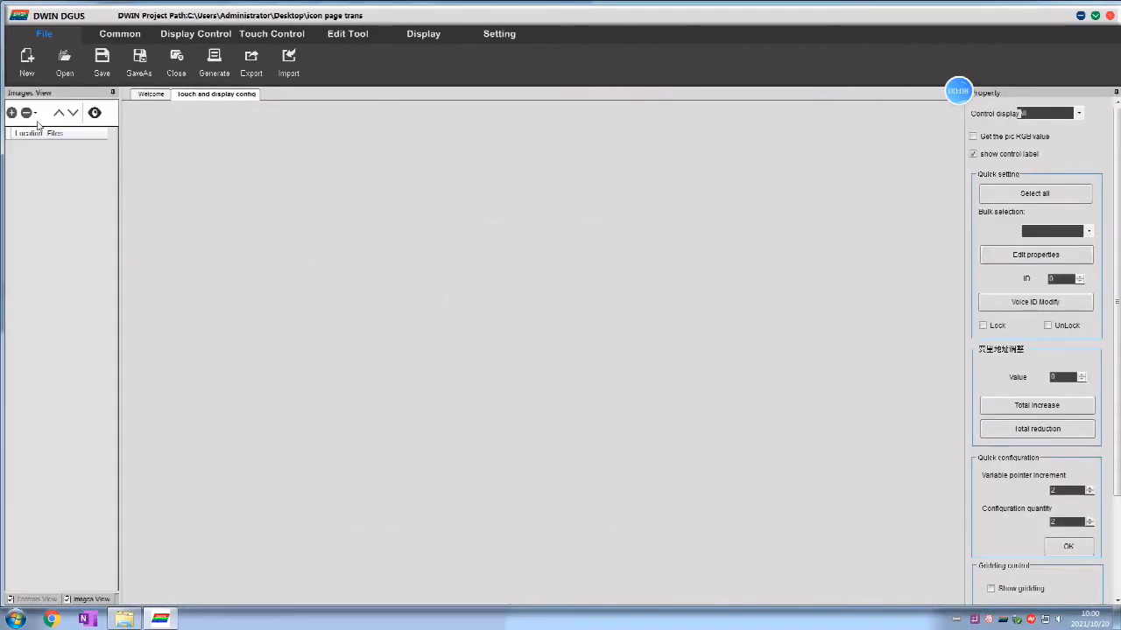
Step: Compile background pictures 00-05 into an ICL file named 32 with the ICL tool
left_click(287, 61)
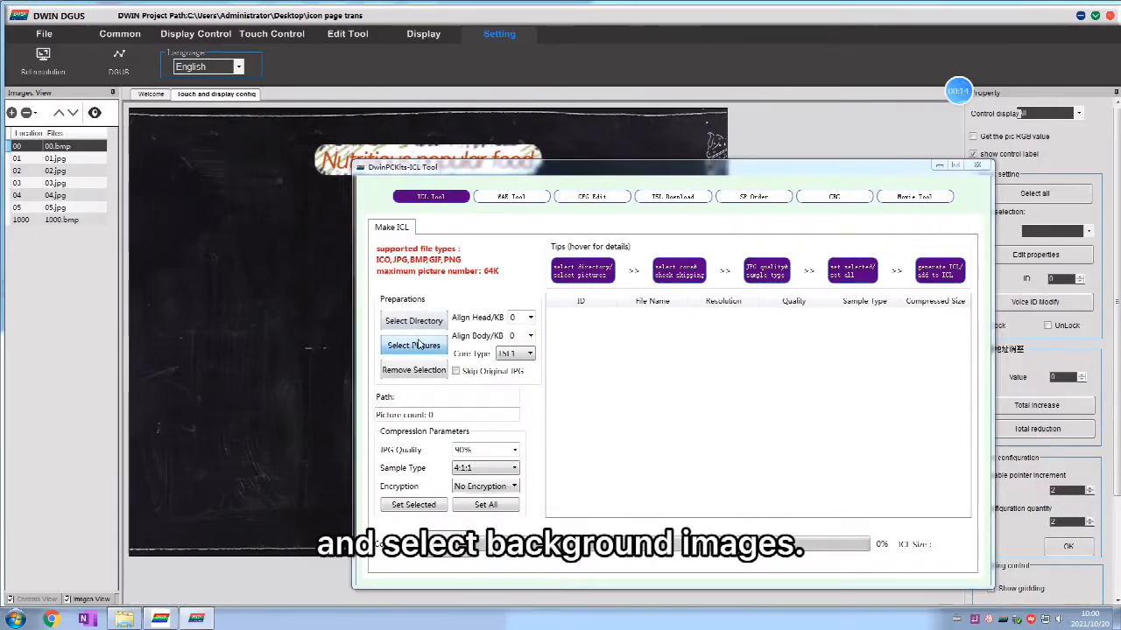
left_click(413, 345)
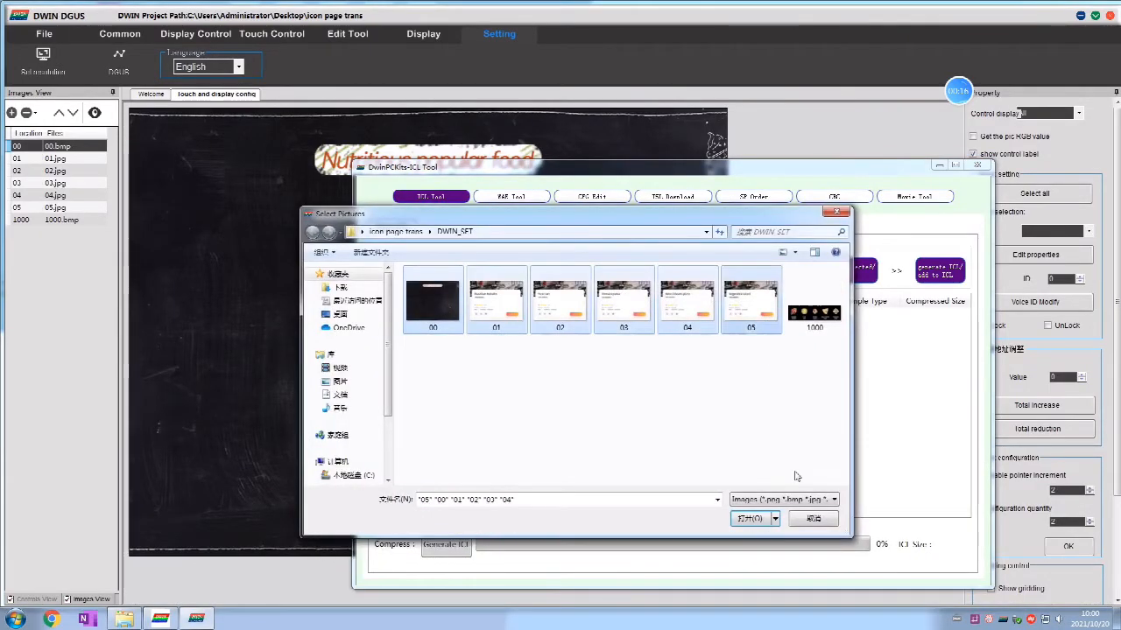
left_click(749, 519)
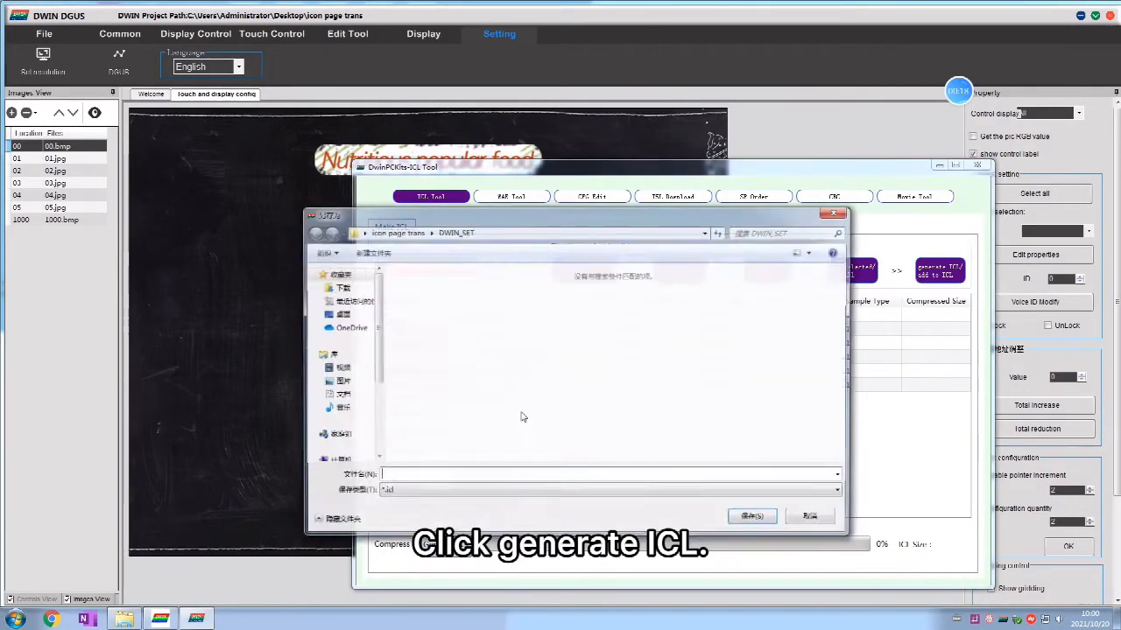
type("32")
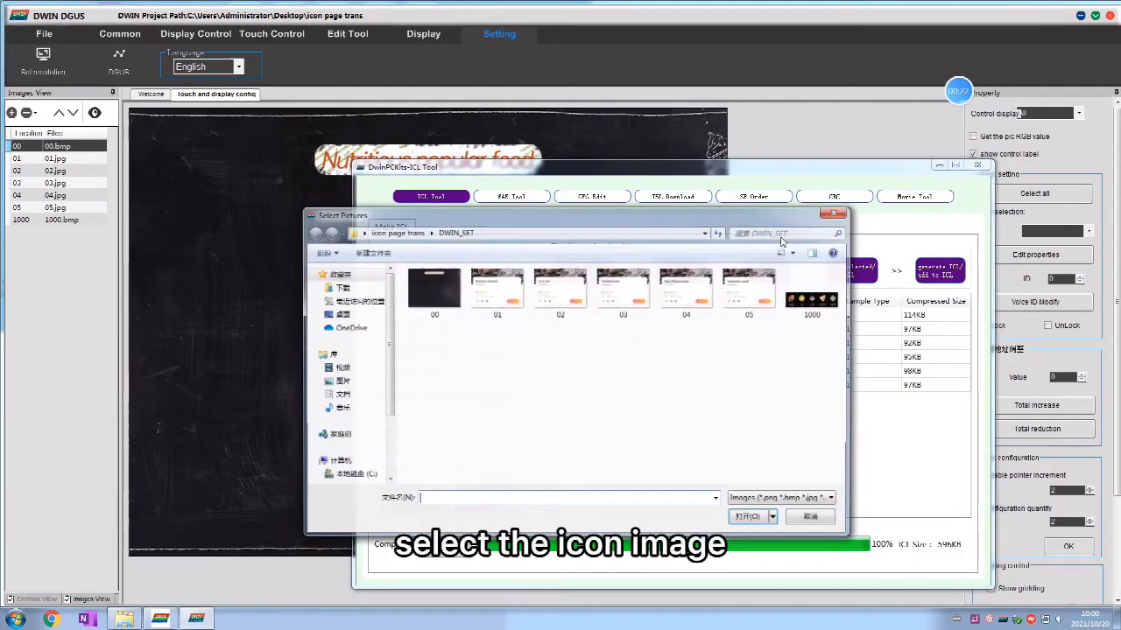
Step: Add an icon page-turning control on the middle band using icon file 48.icl
left_click(746, 515)
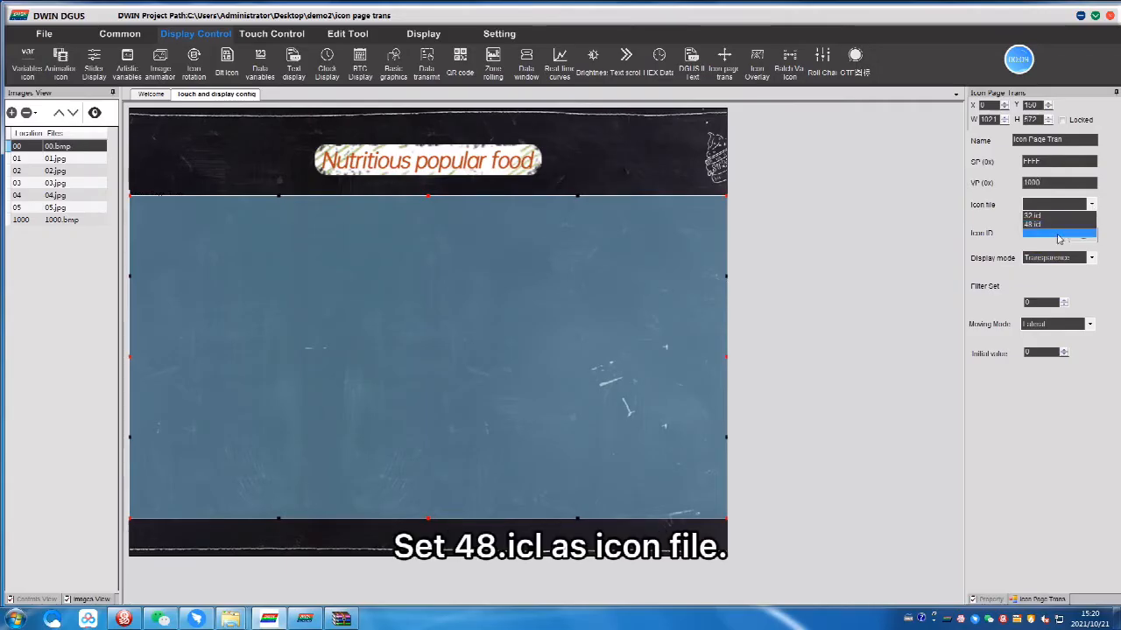
left_click(1033, 224)
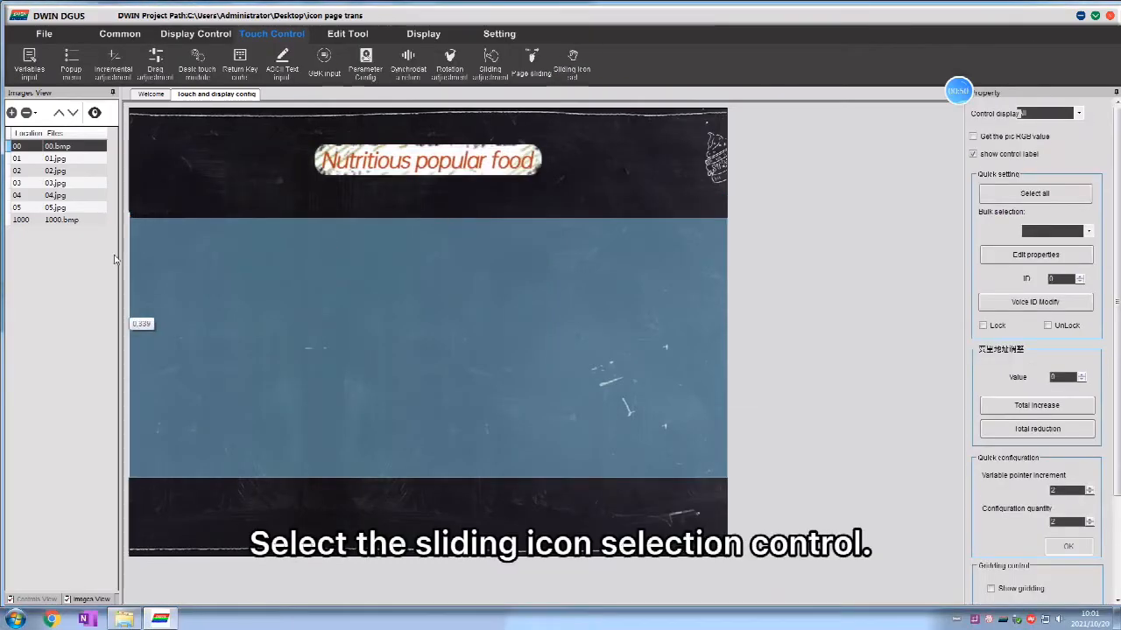
Step: Overlay a sliding icon selector sharing the display control's VP, then show page 1000
left_click(571, 61)
type("100")
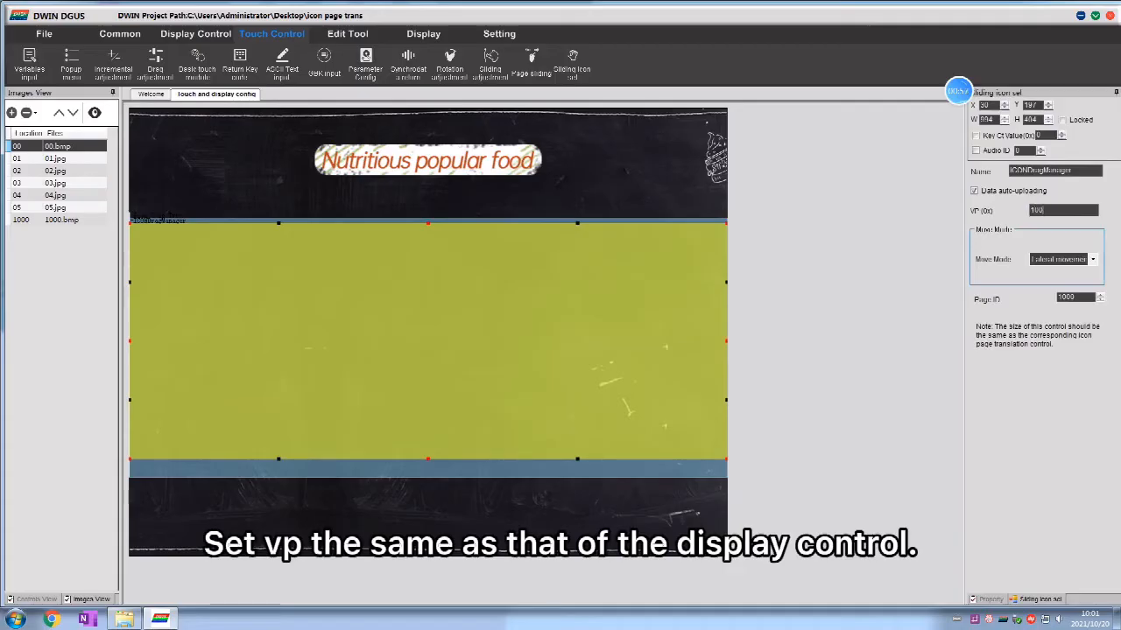
left_click(347, 33)
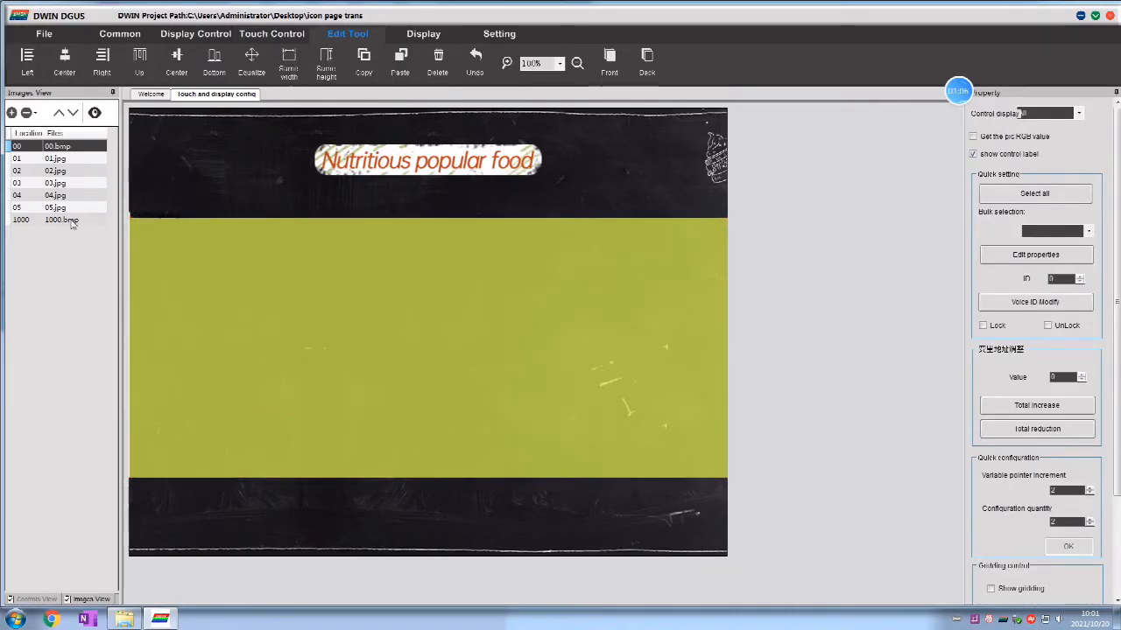
left_click(272, 33)
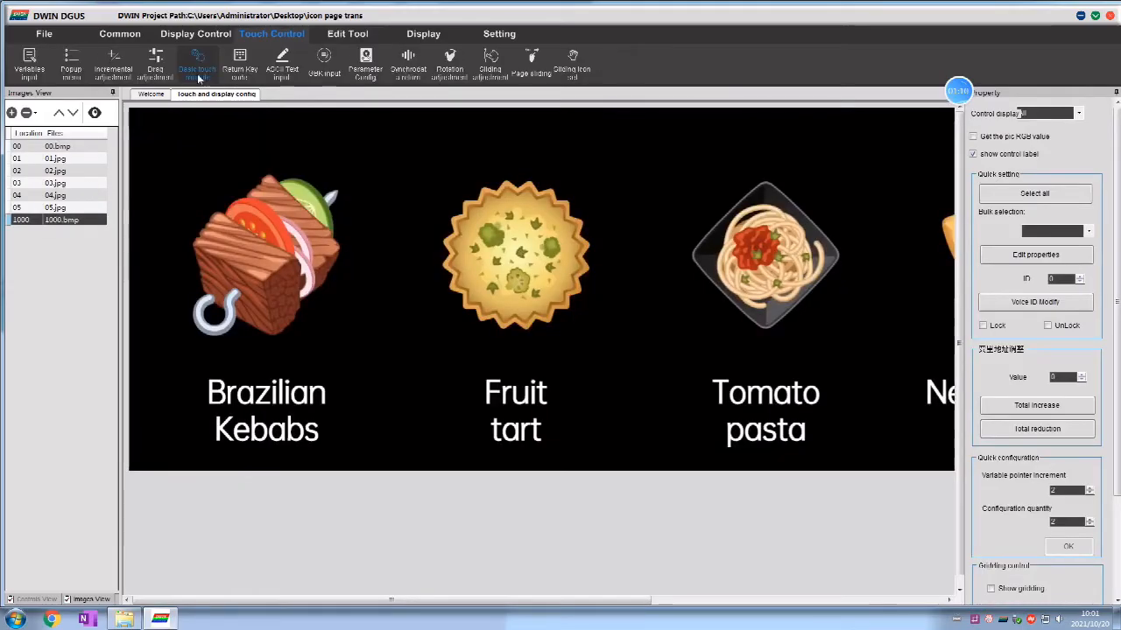
Step: Cover the Brazilian Kebabs and Fruit tart icons with touch buttons switching to their detail pages
left_click(197, 63)
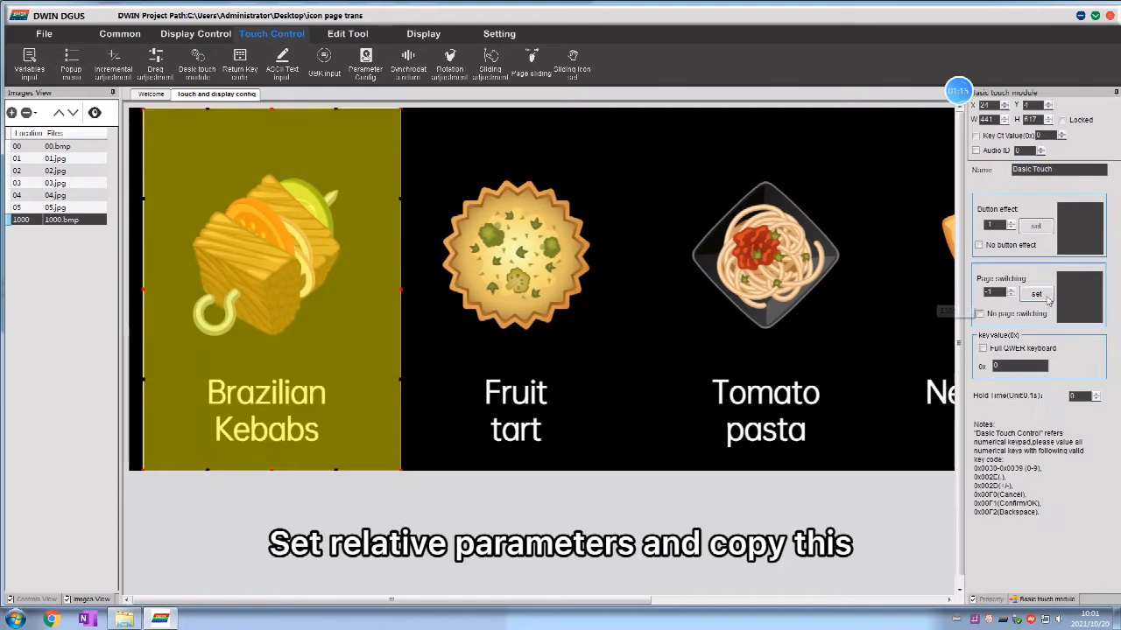
left_click(1037, 294)
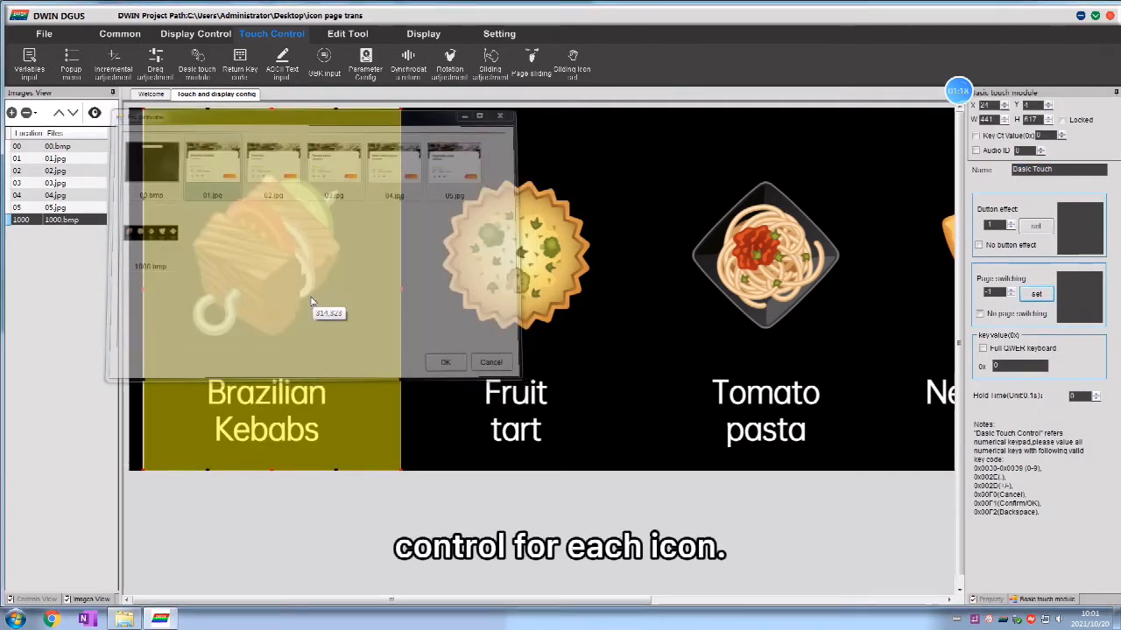
left_click(445, 360)
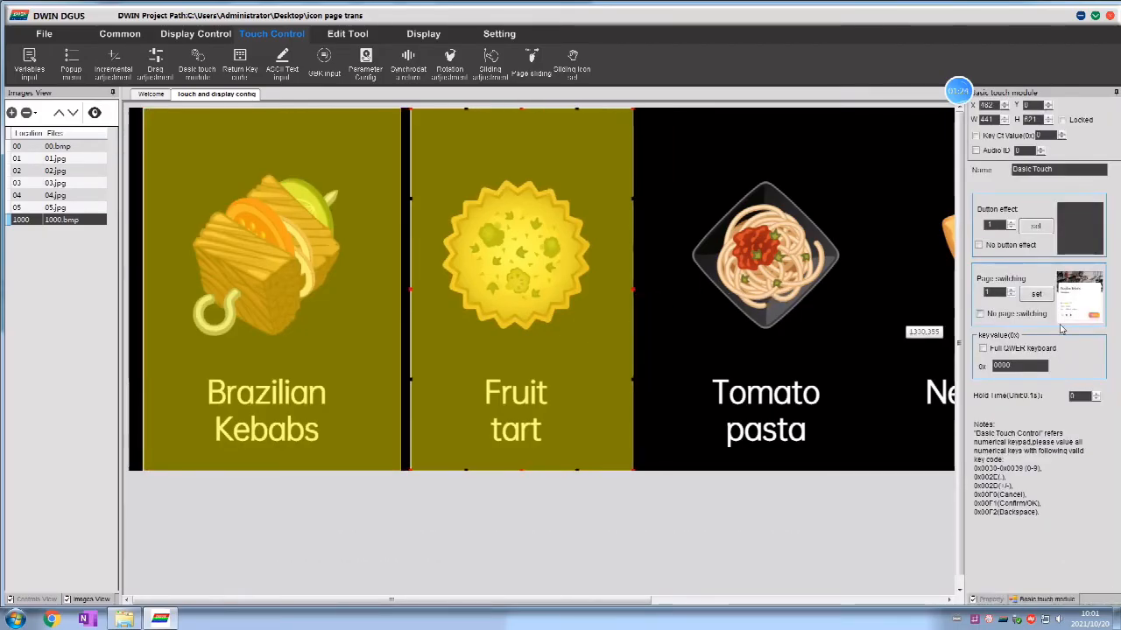
left_click(1037, 294)
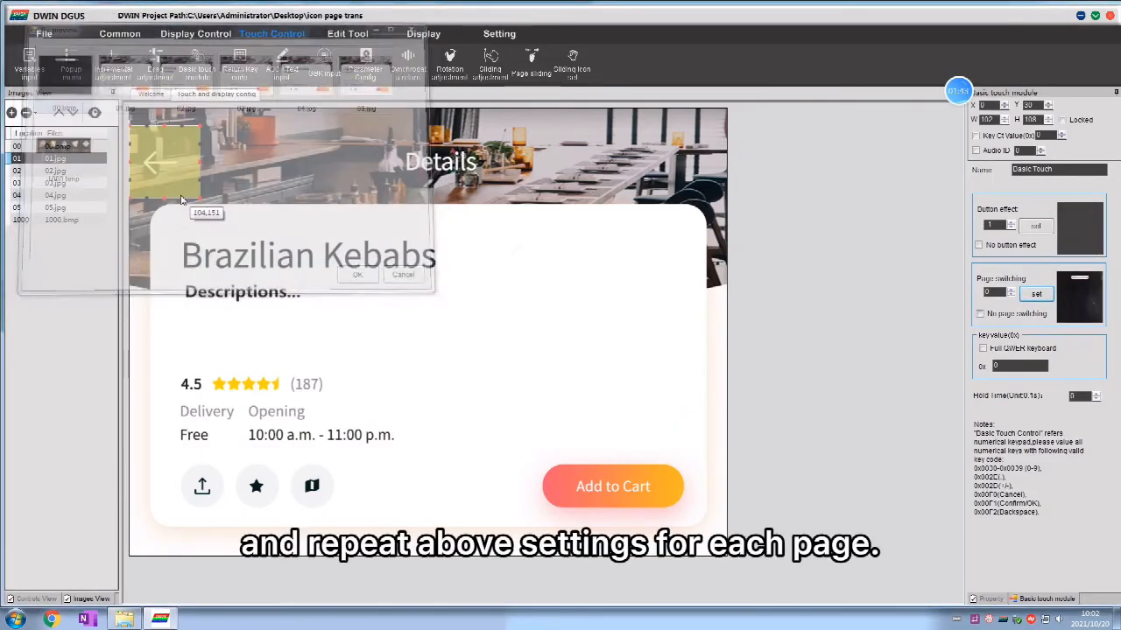
Step: Check the Fruit tart, New Orleans pizza and Vegetable salad pages and generate the config files
left_click(56, 171)
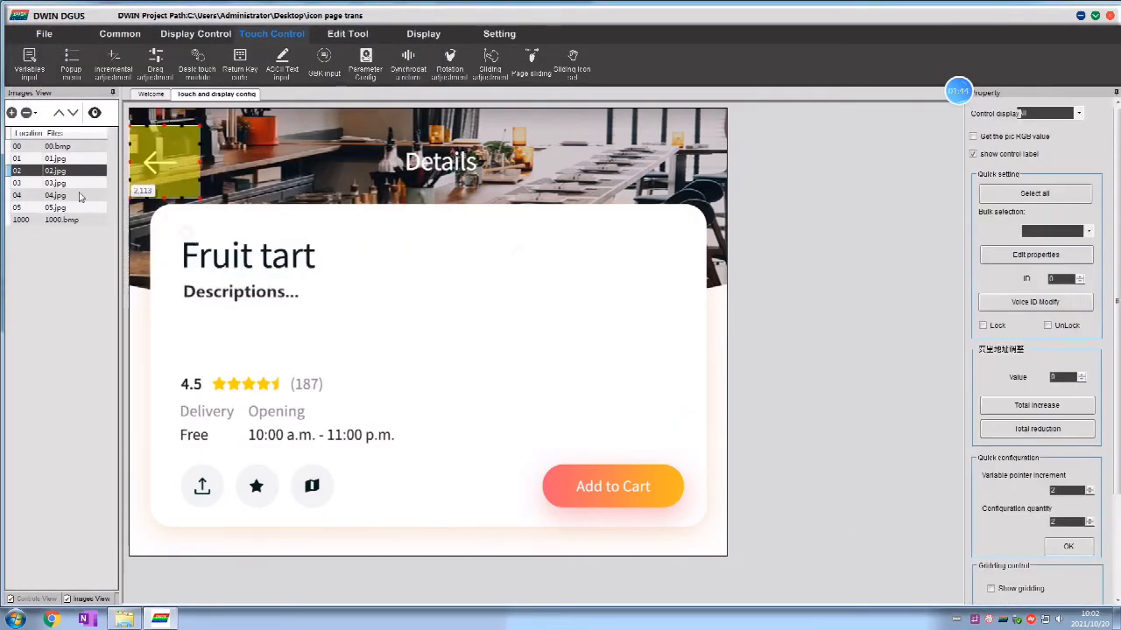
left_click(56, 194)
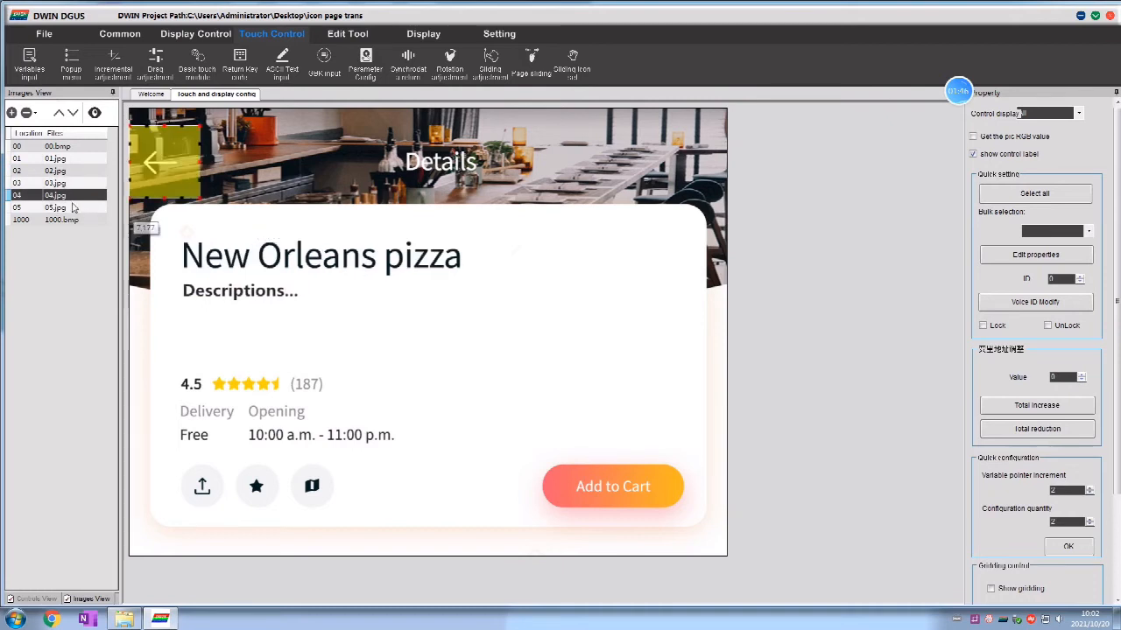
left_click(44, 34)
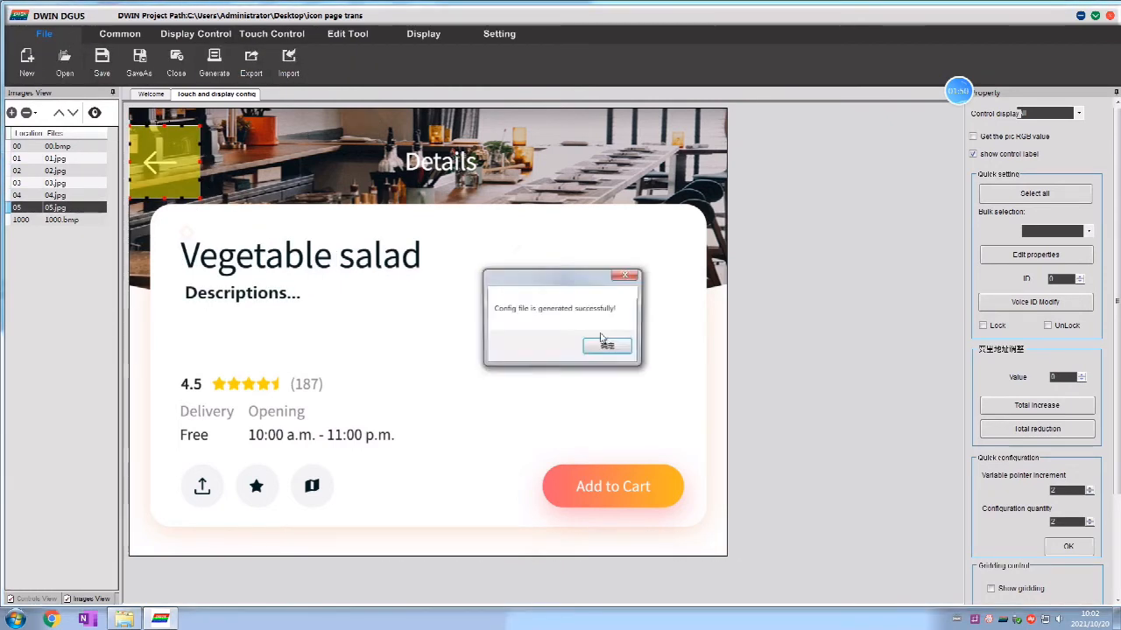
Step: Acknowledge the success message and copy DWIN_SET to the SD card drive
left_click(606, 345)
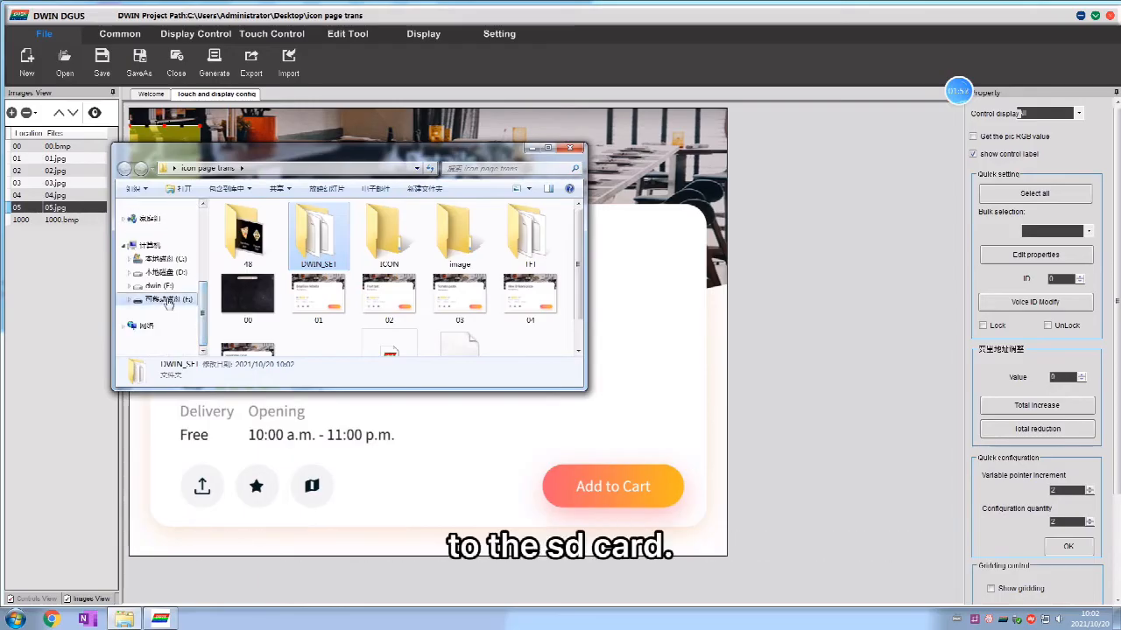
left_click(166, 299)
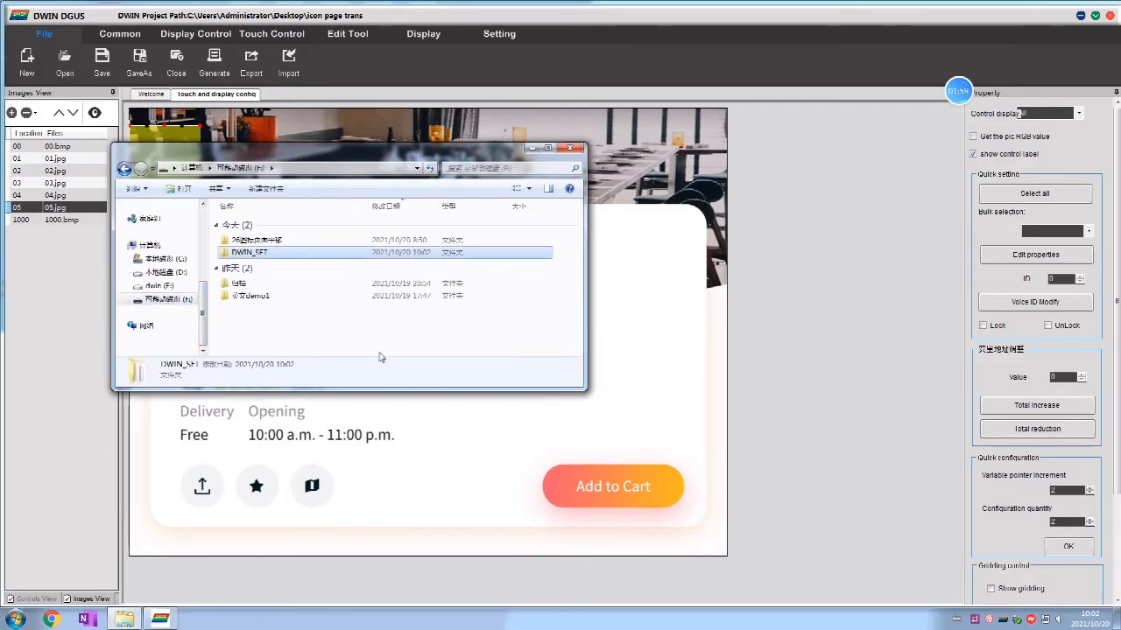